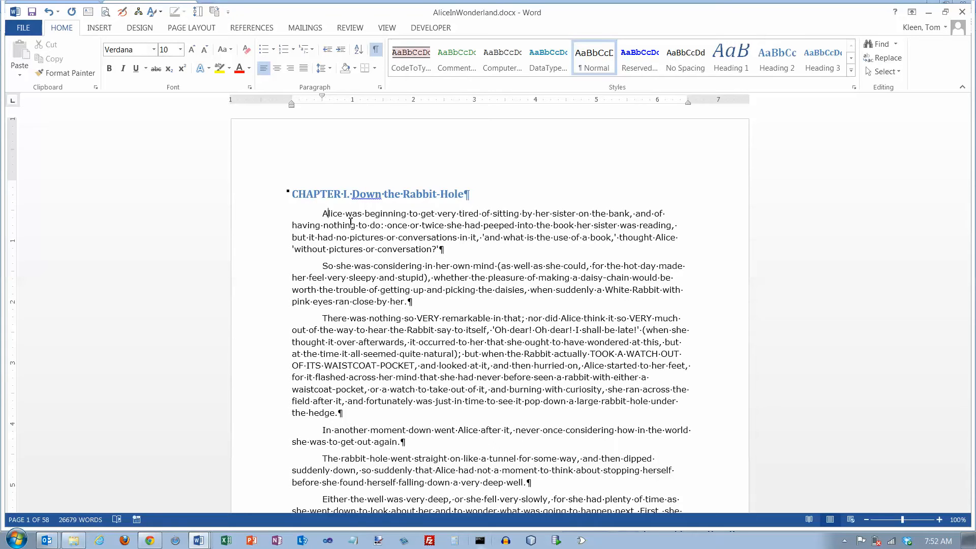
pyautogui.moveTo(99, 27)
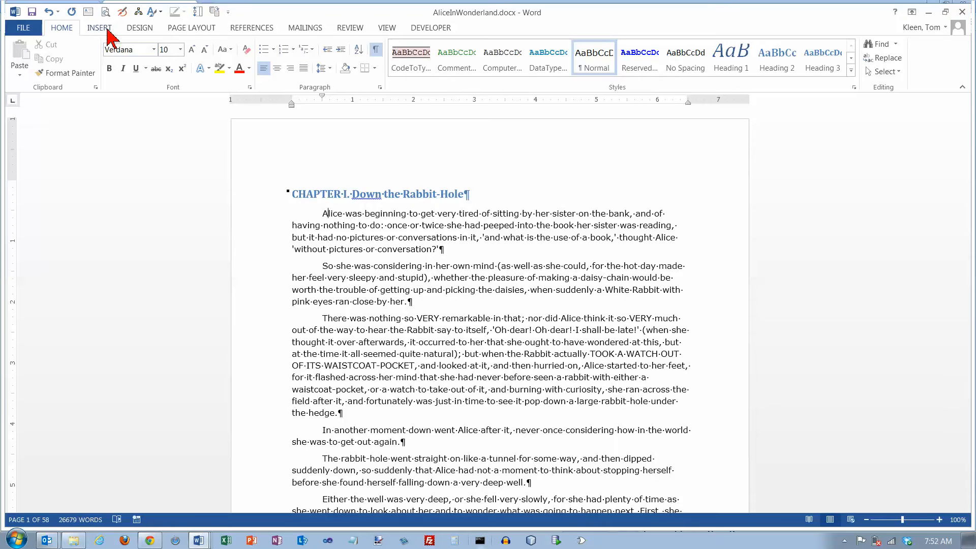
# Switch the ribbon to the Insert tab to reach the Drop Cap command
pyautogui.click(100, 27)
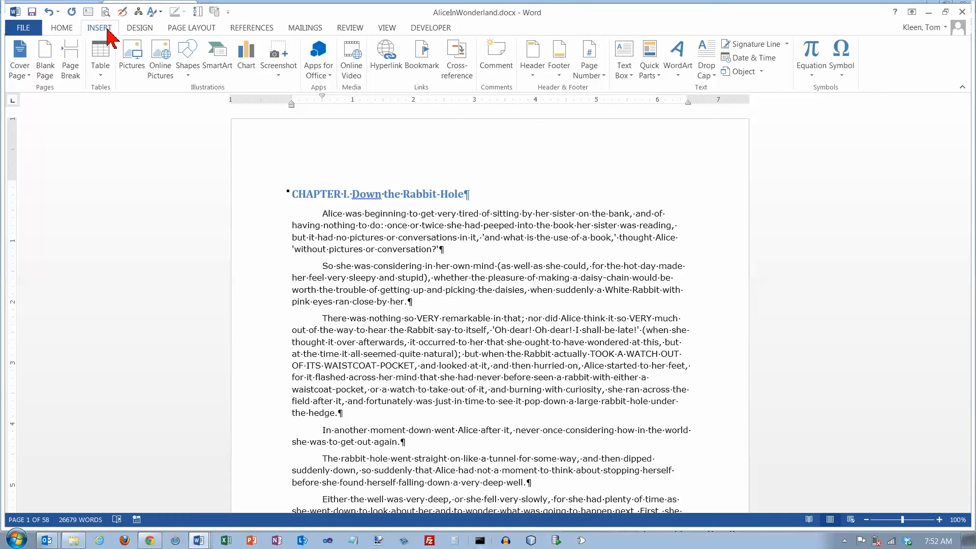
pyautogui.moveTo(714, 96)
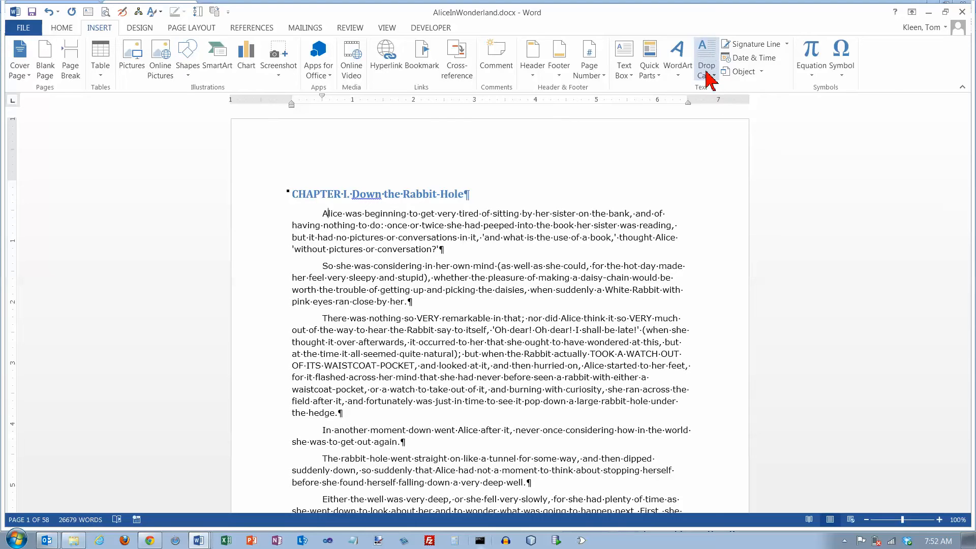
# Preview the Dropped and In margin drop cap options, then apply Dropped to the opening 'A'
pyautogui.click(706, 59)
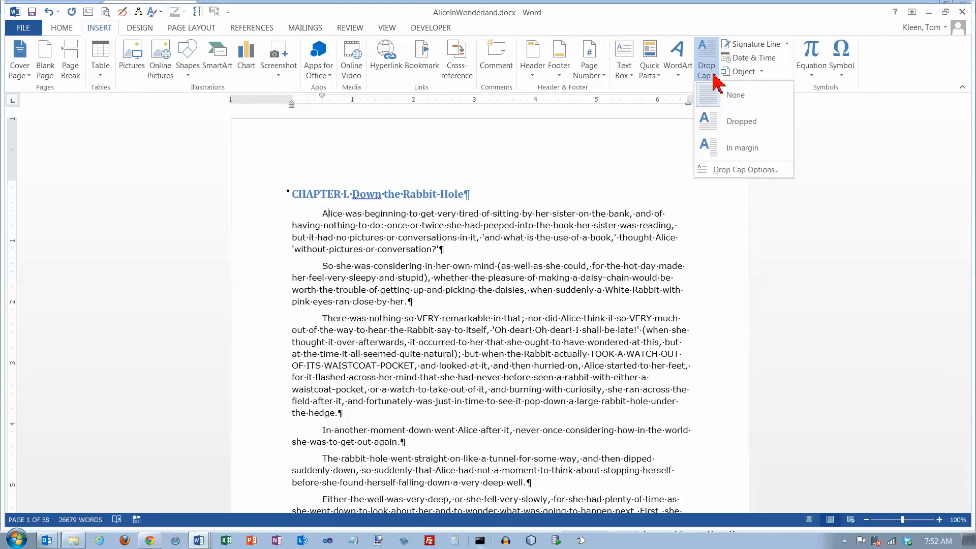
pyautogui.click(741, 121)
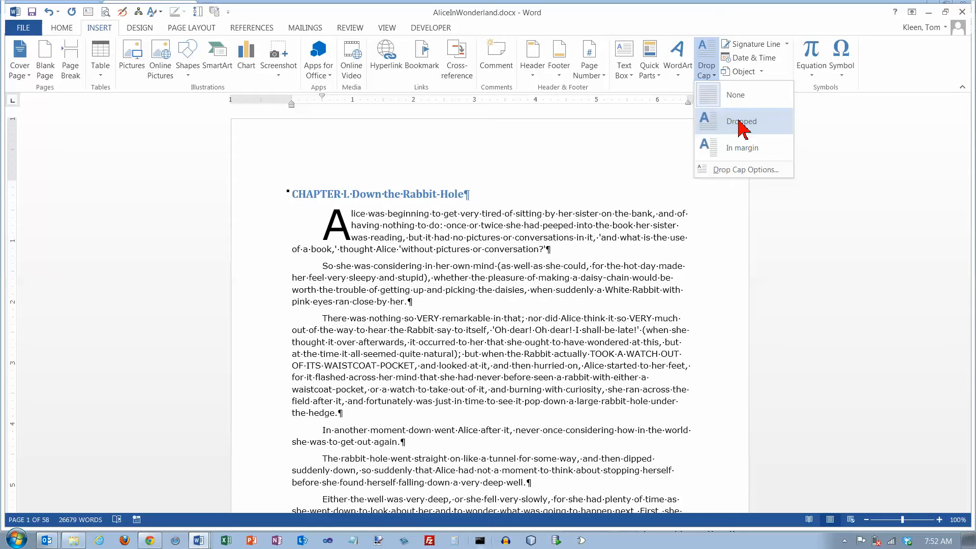
pyautogui.click(742, 147)
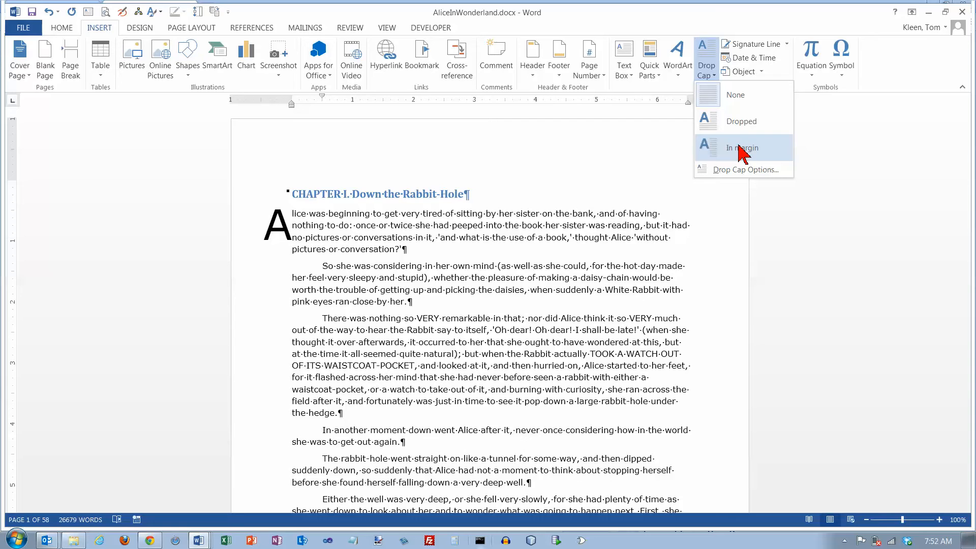
pyautogui.click(741, 121)
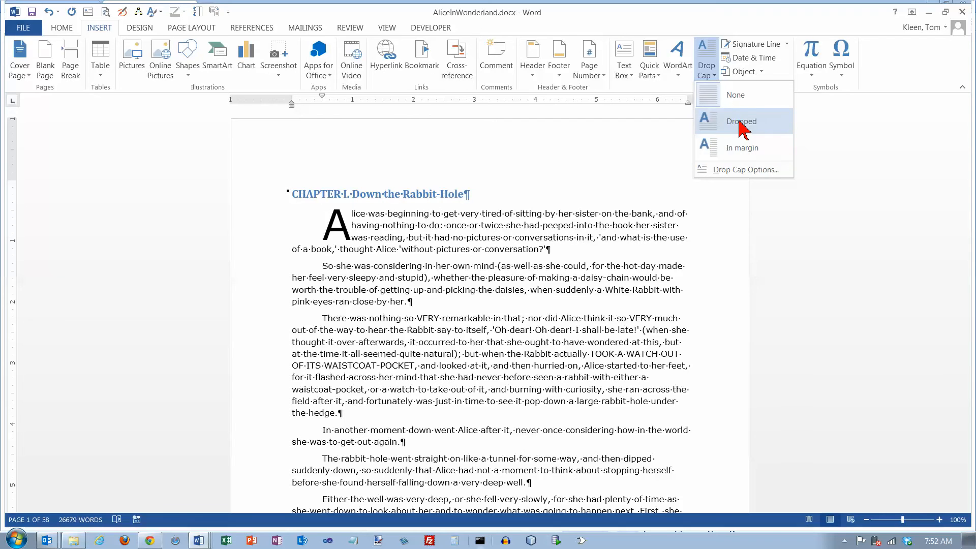
pyautogui.click(741, 121)
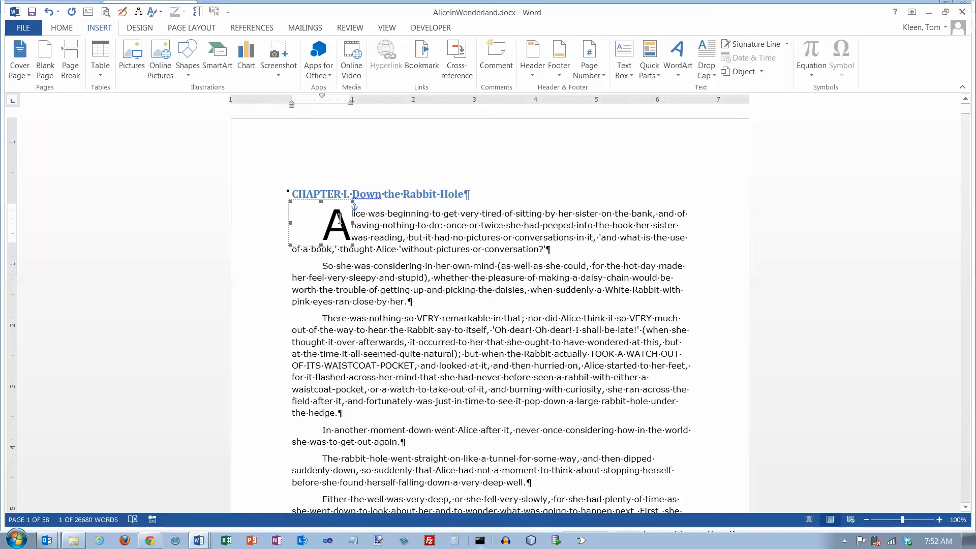
pyautogui.moveTo(293, 219)
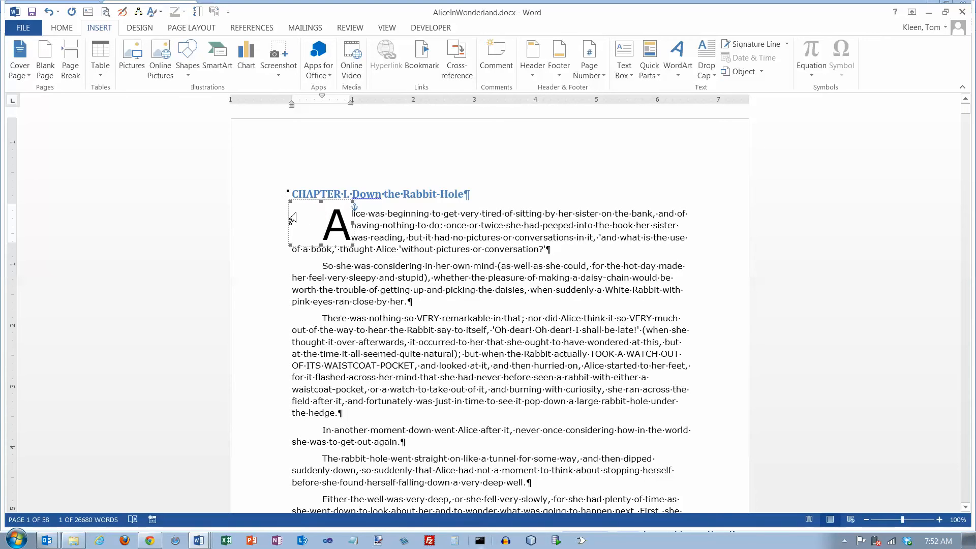
pyautogui.moveTo(301, 214)
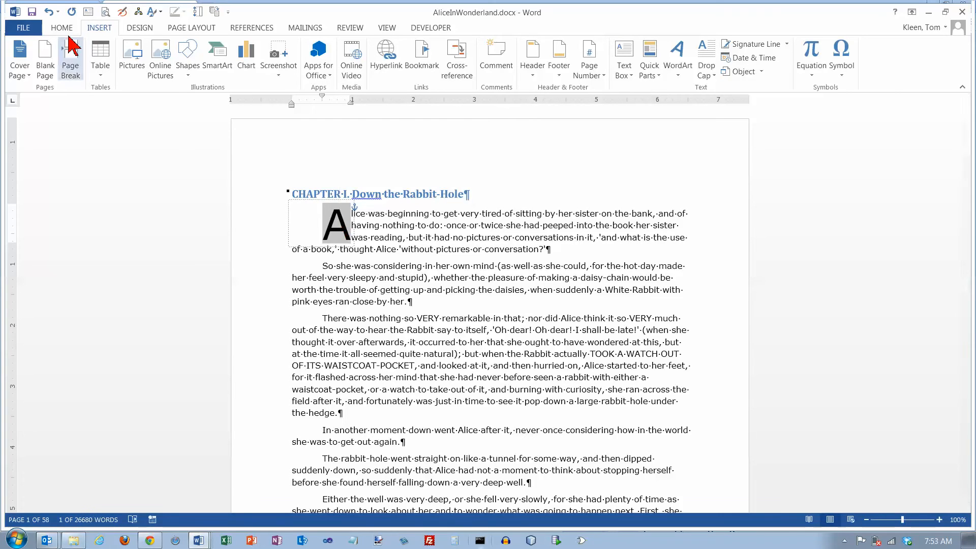
# Change the dropped capital 'A' from Verdana to the SketchFlow Print font
pyautogui.click(61, 27)
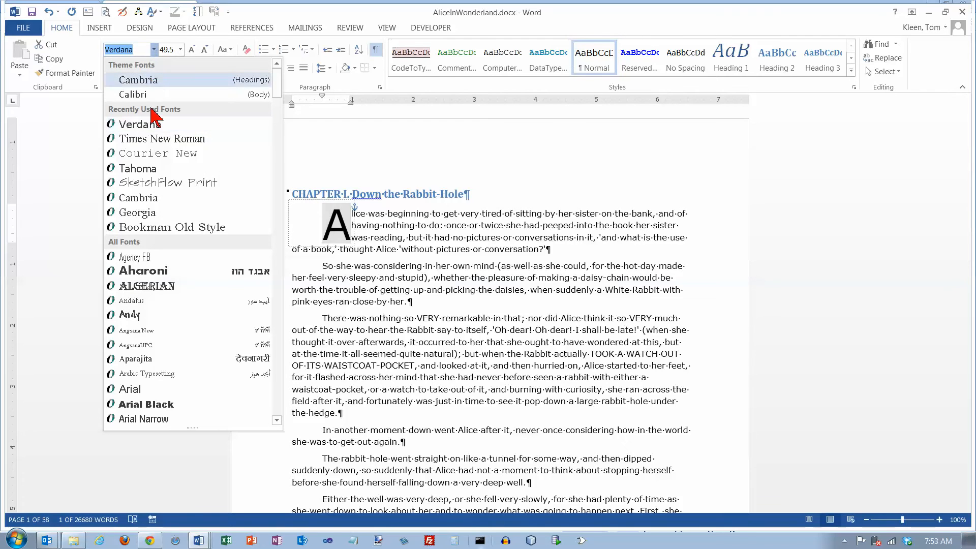
pyautogui.click(158, 187)
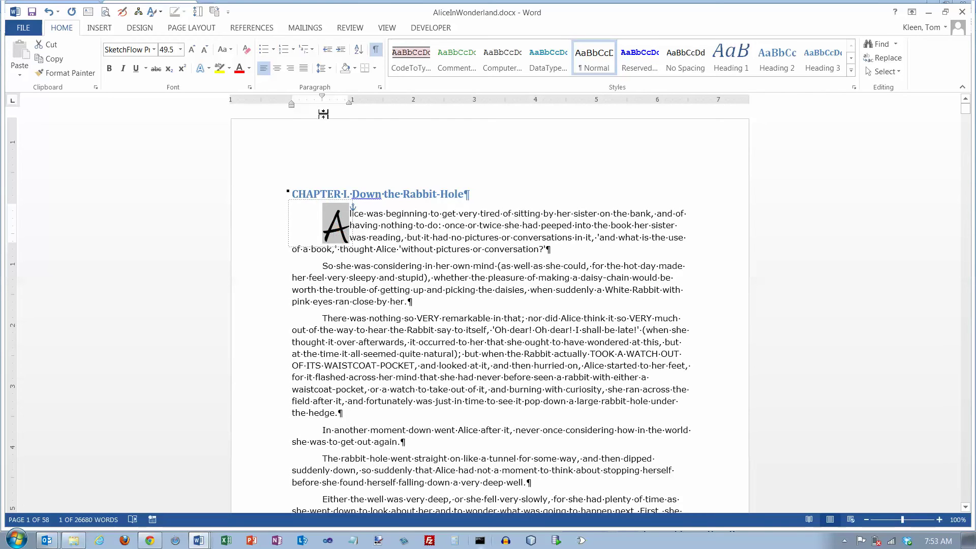
pyautogui.moveTo(323, 100)
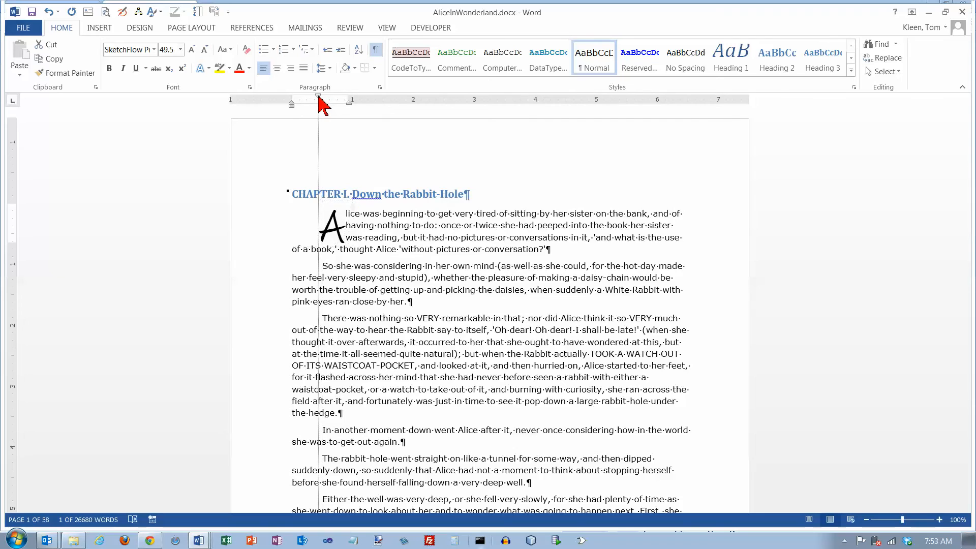
# Drag the ruler indent marker left so the dropped 'A' sits flush with the left margin
pyautogui.moveTo(319, 99); pyautogui.dragTo(291, 100)
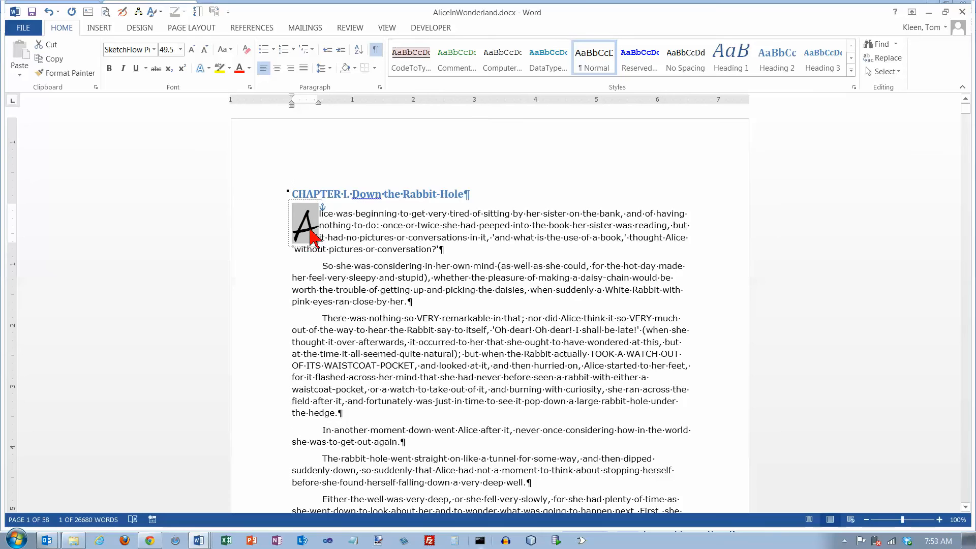
pyautogui.moveTo(302, 105)
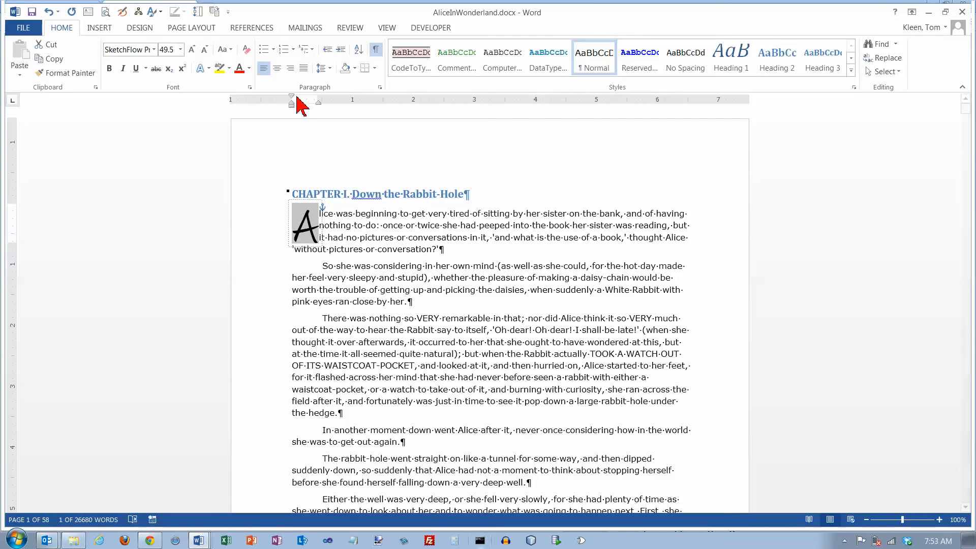
pyautogui.moveTo(296, 110)
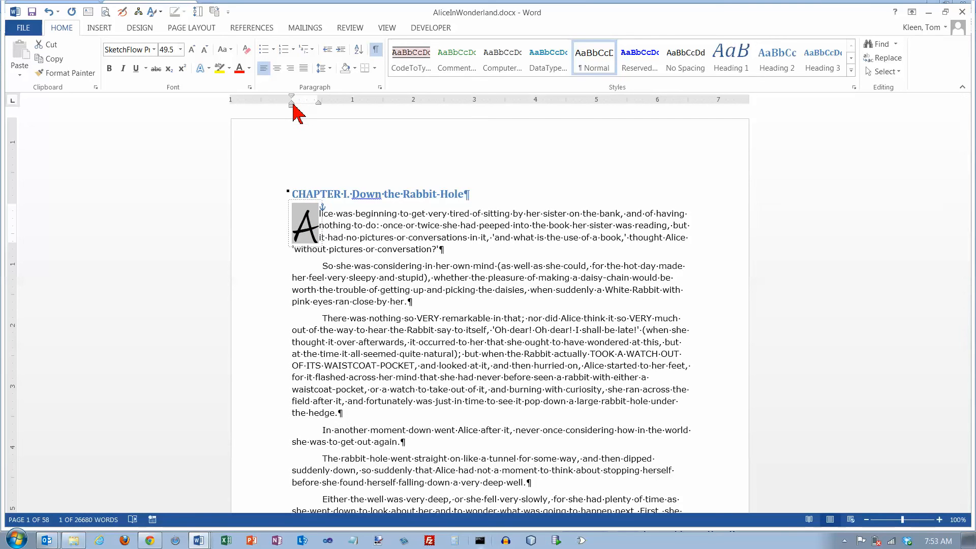
pyautogui.moveTo(310, 236)
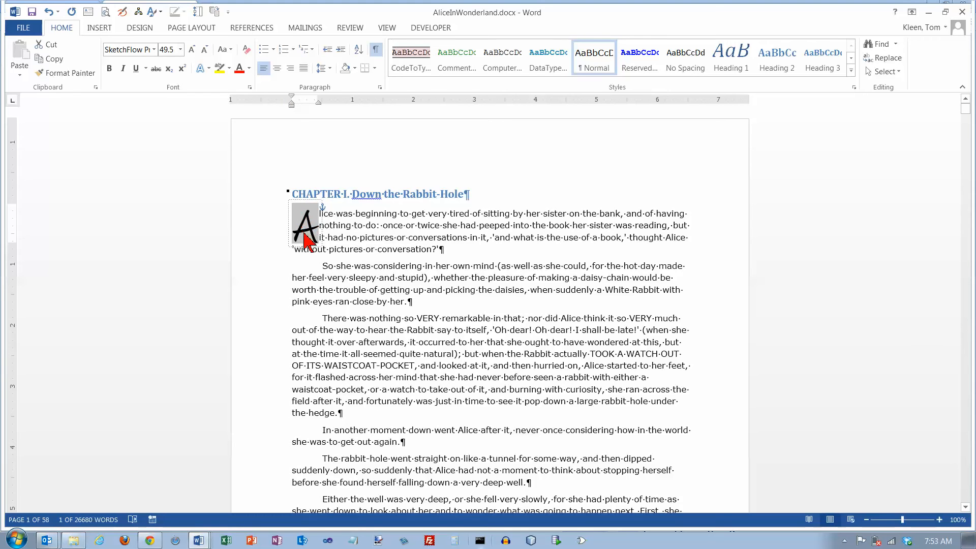
pyautogui.moveTo(199, 75)
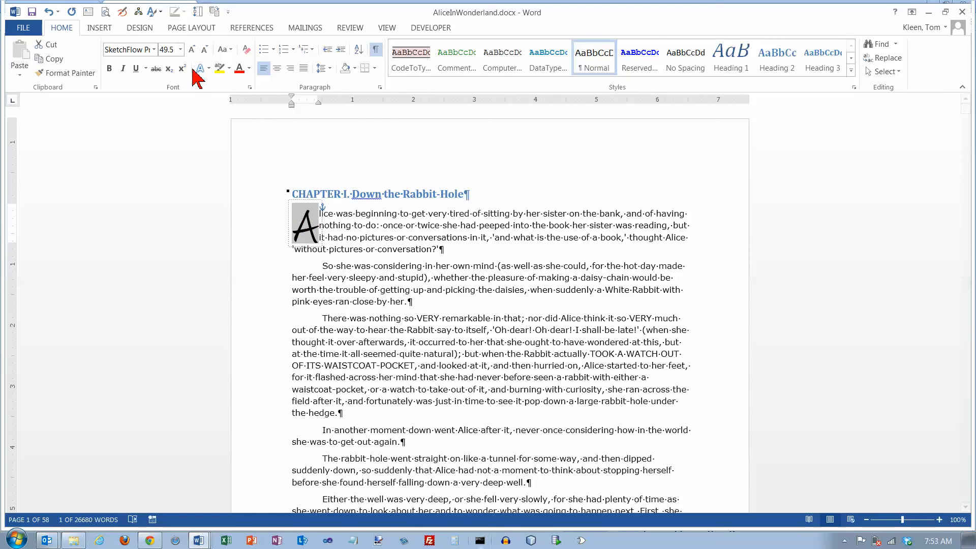
pyautogui.moveTo(246, 151)
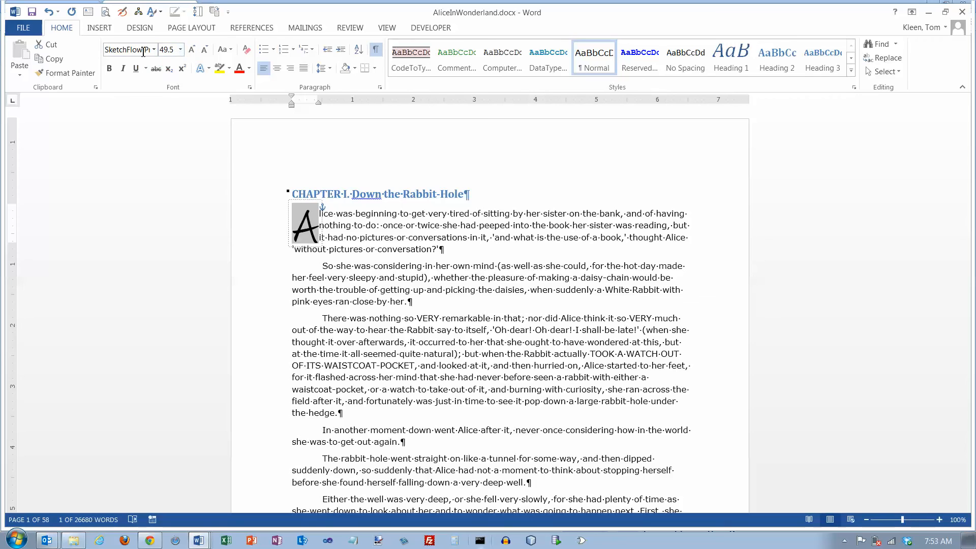
pyautogui.moveTo(168, 50)
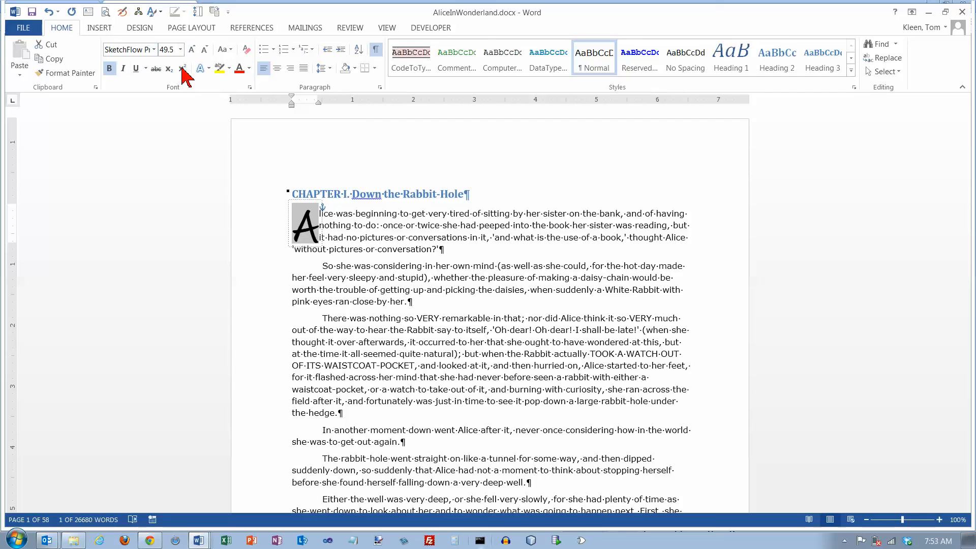
pyautogui.moveTo(775, 116)
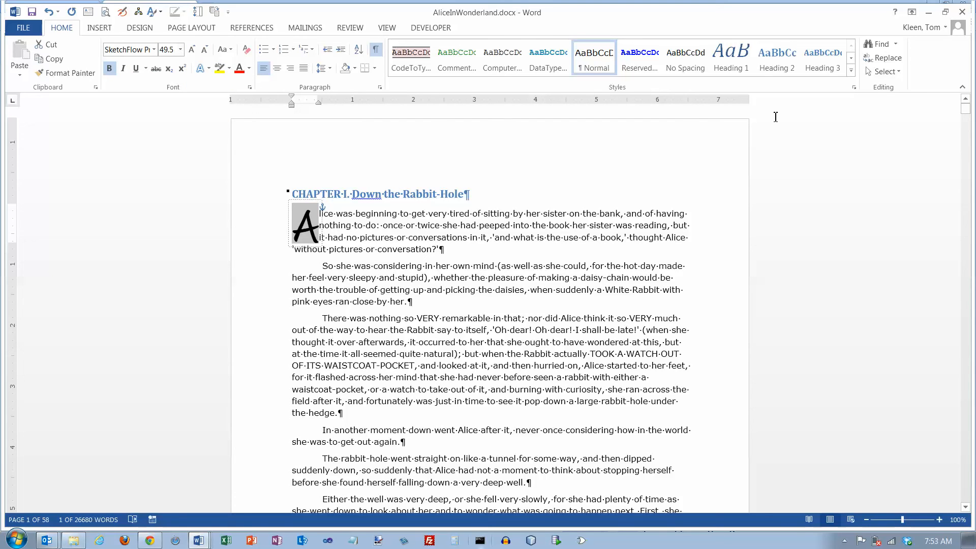
pyautogui.moveTo(121, 49)
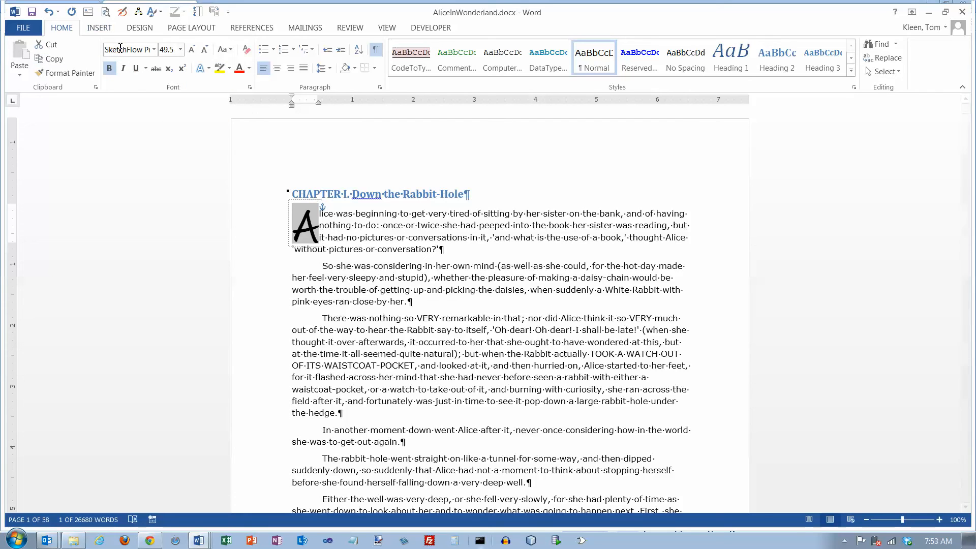
pyautogui.click(99, 28)
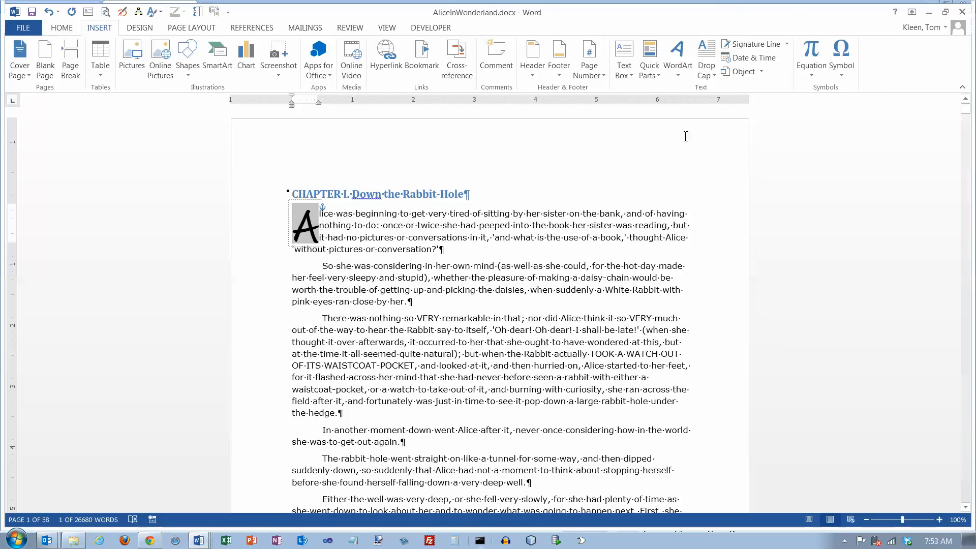
pyautogui.click(706, 59)
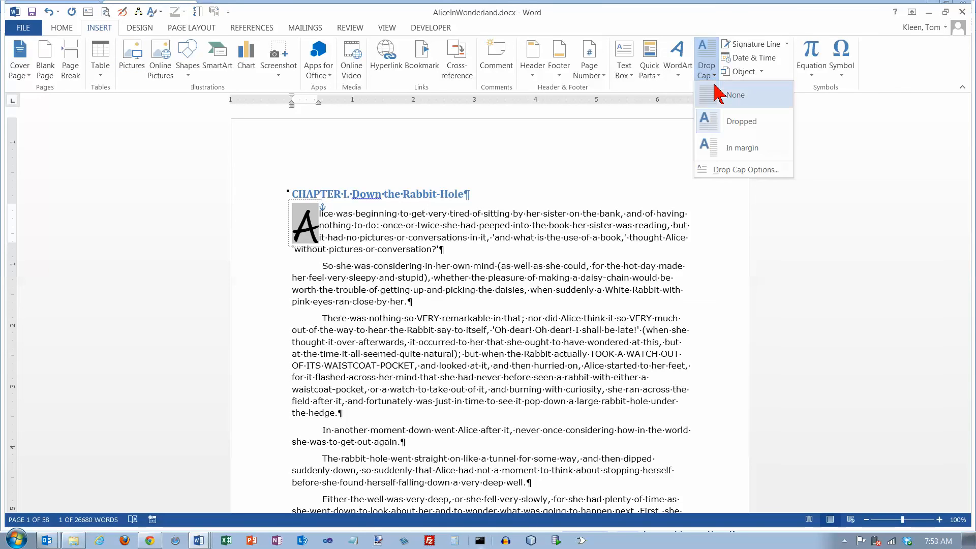
pyautogui.click(746, 169)
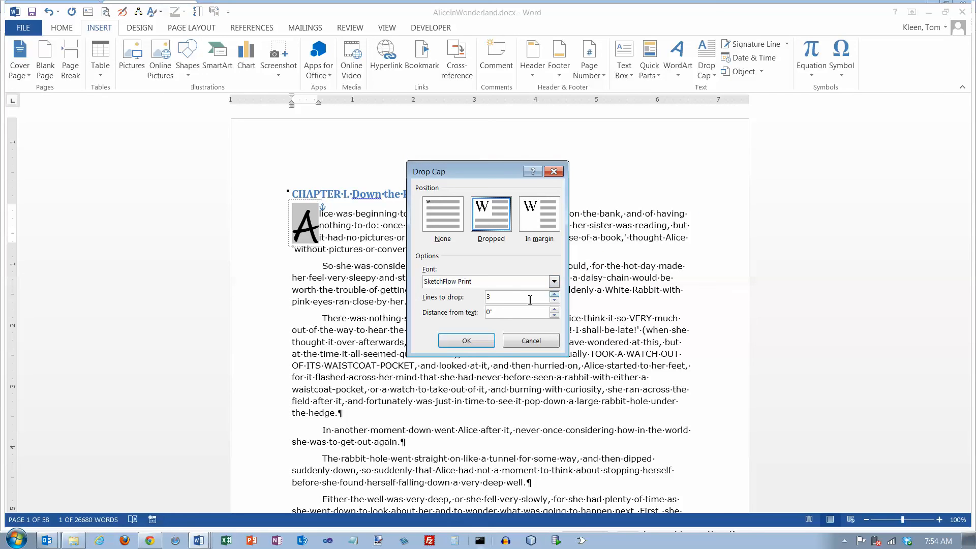
pyautogui.moveTo(502, 311)
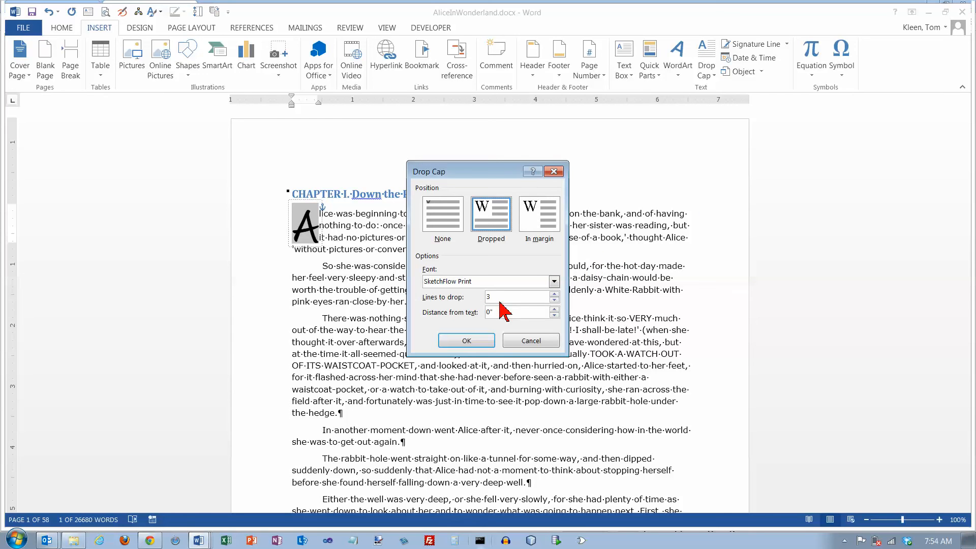
pyautogui.moveTo(364, 255)
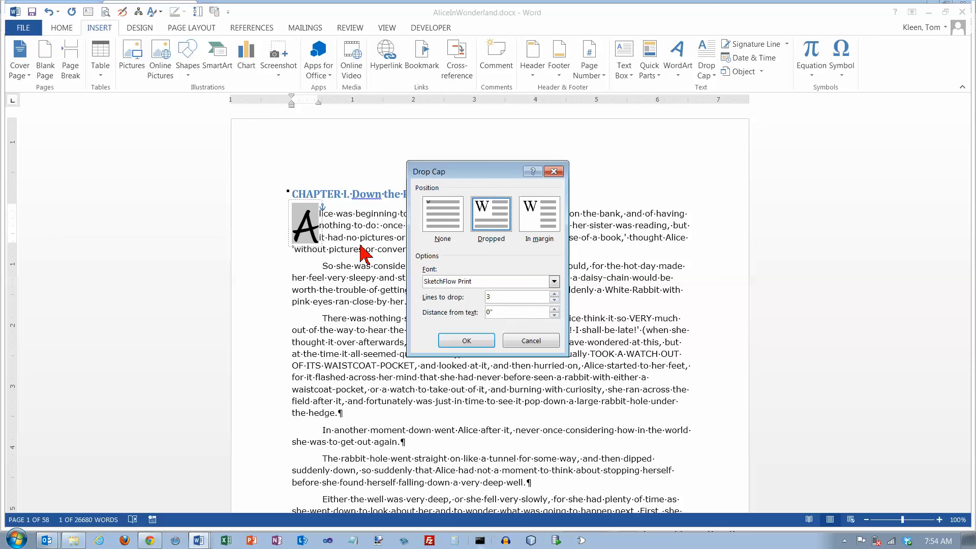
pyautogui.moveTo(530, 302)
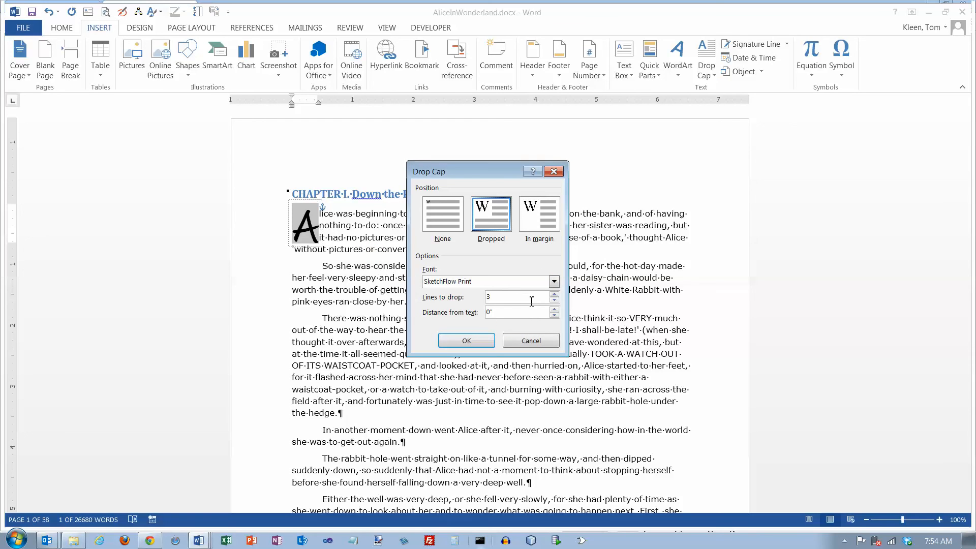
pyautogui.moveTo(542, 264)
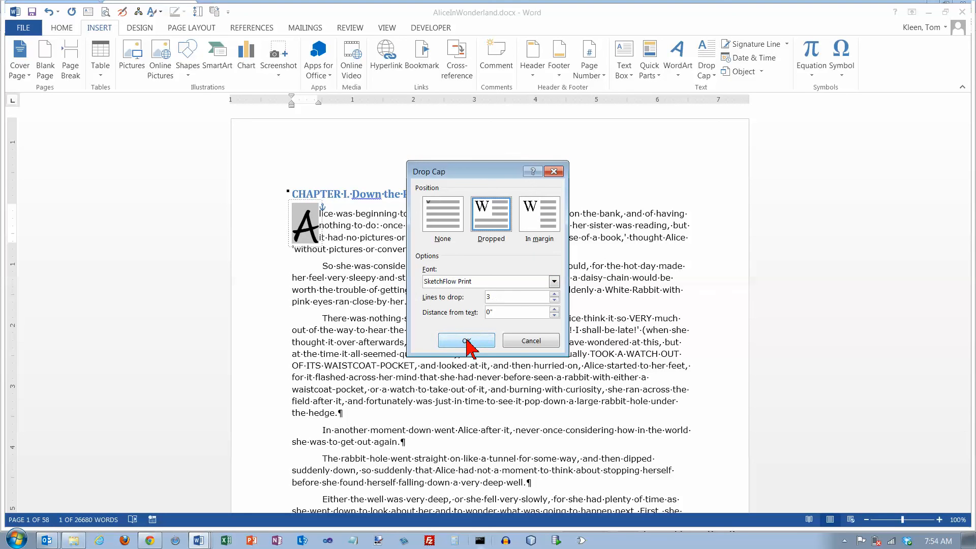
pyautogui.click(467, 341)
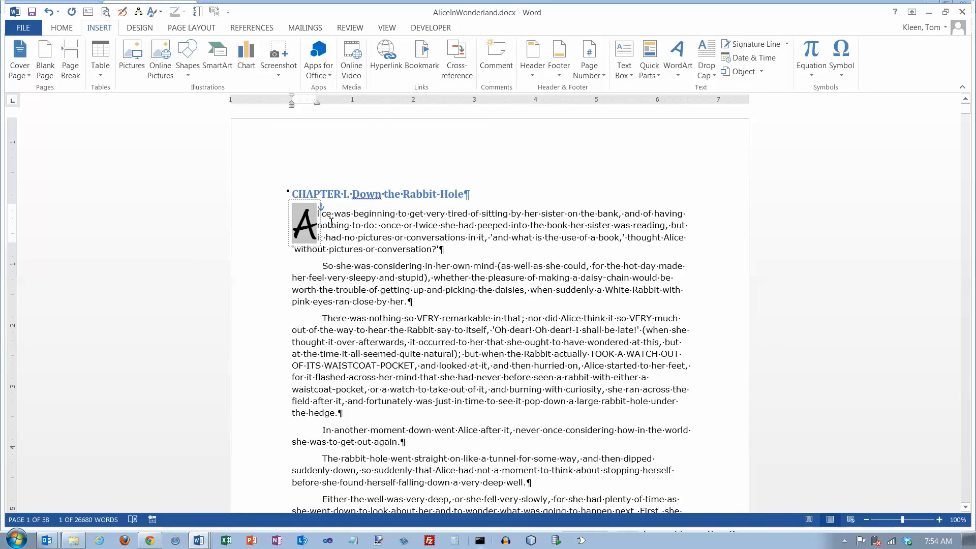